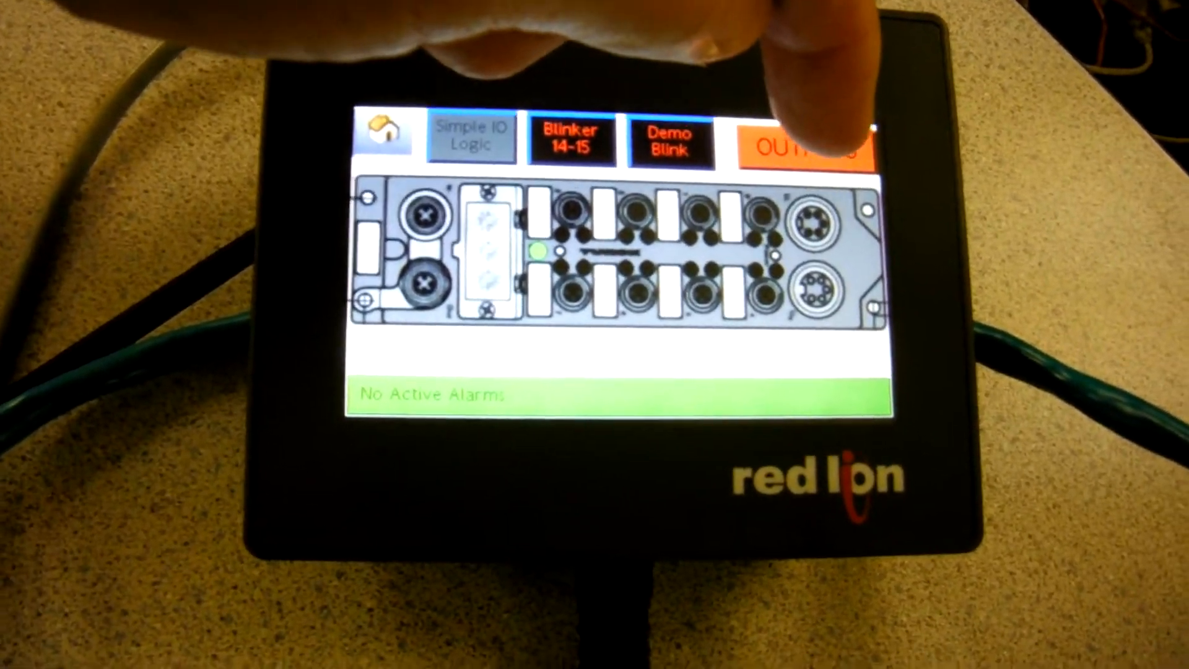
# Open the OUTPUTS popup holding the even-bit and odd-bit manual toggles.
pyautogui.click(804, 144)
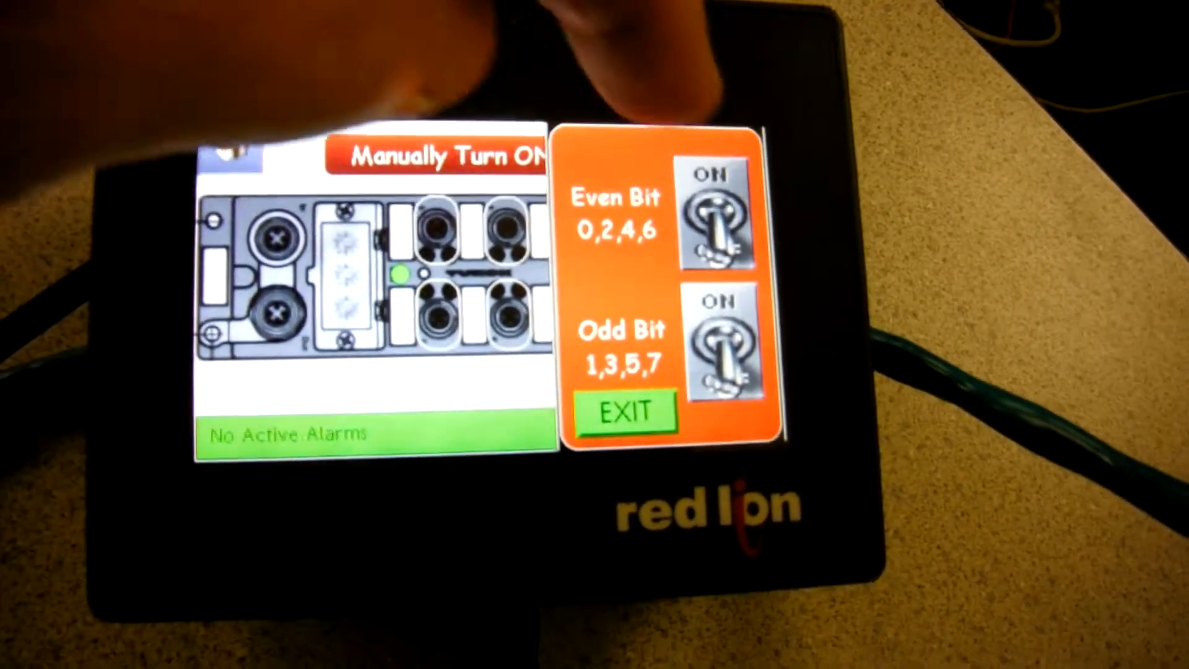
# Flip the Even Bit toggle from ON to OFF.
pyautogui.click(713, 213)
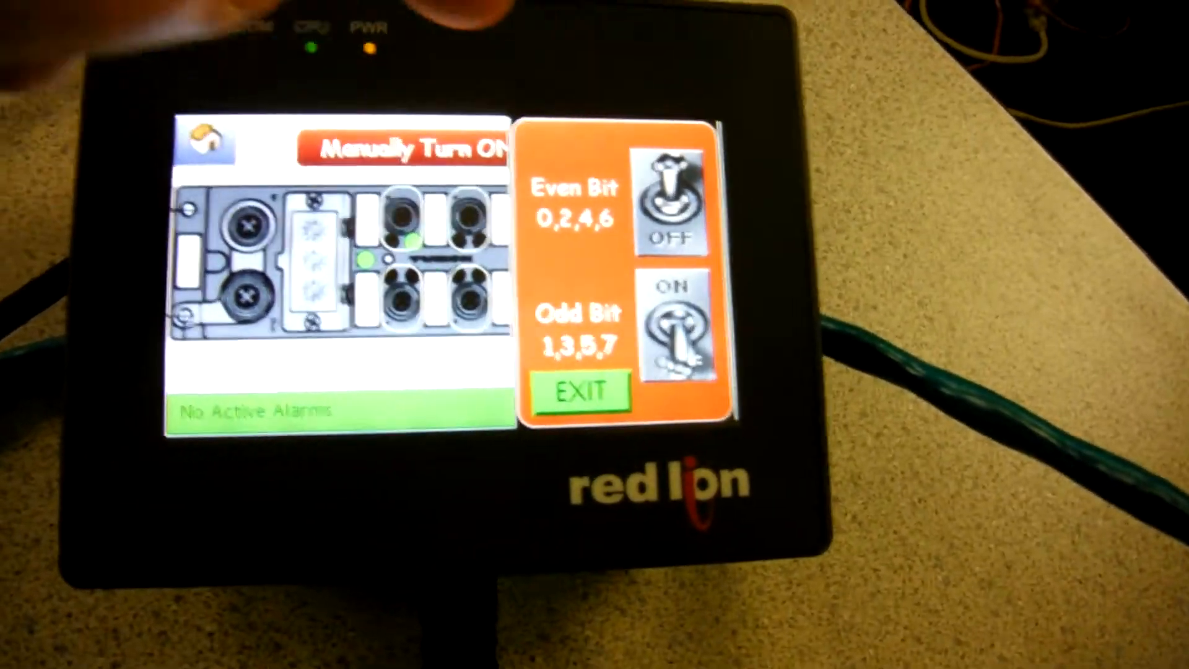